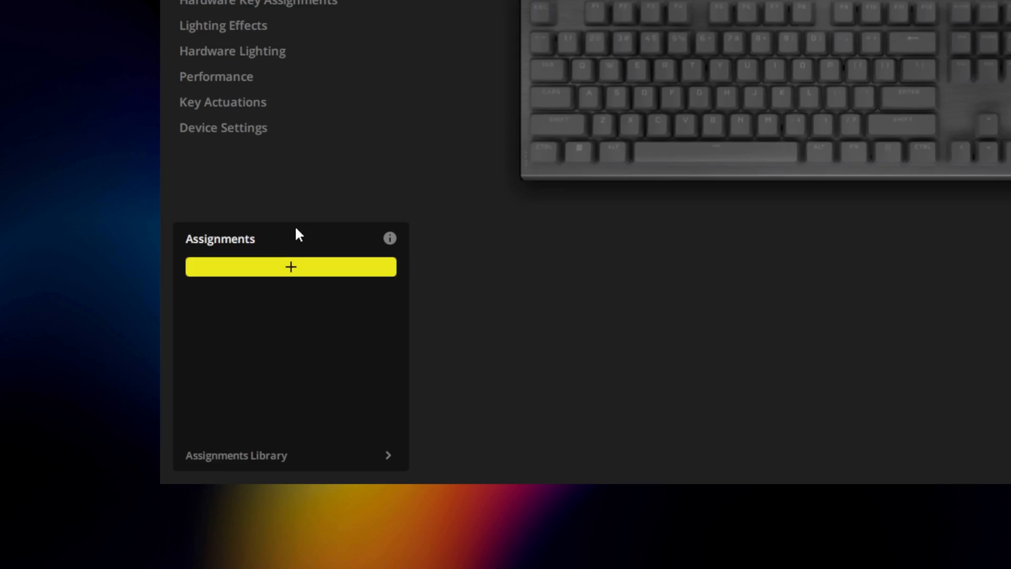
- Add a Keyboard remap assignment on the C key and choose its output key
click(290, 266)
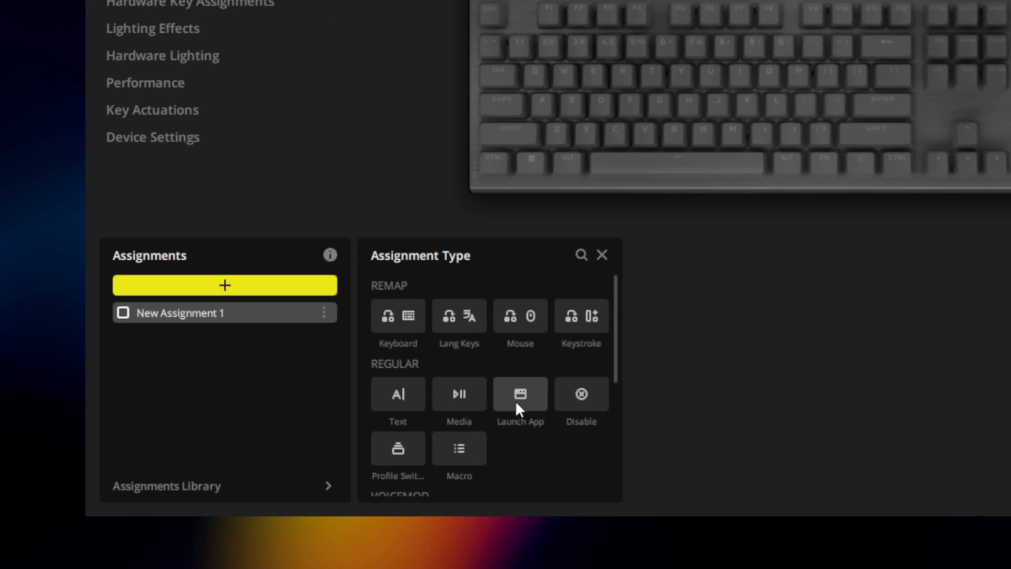
click(520, 394)
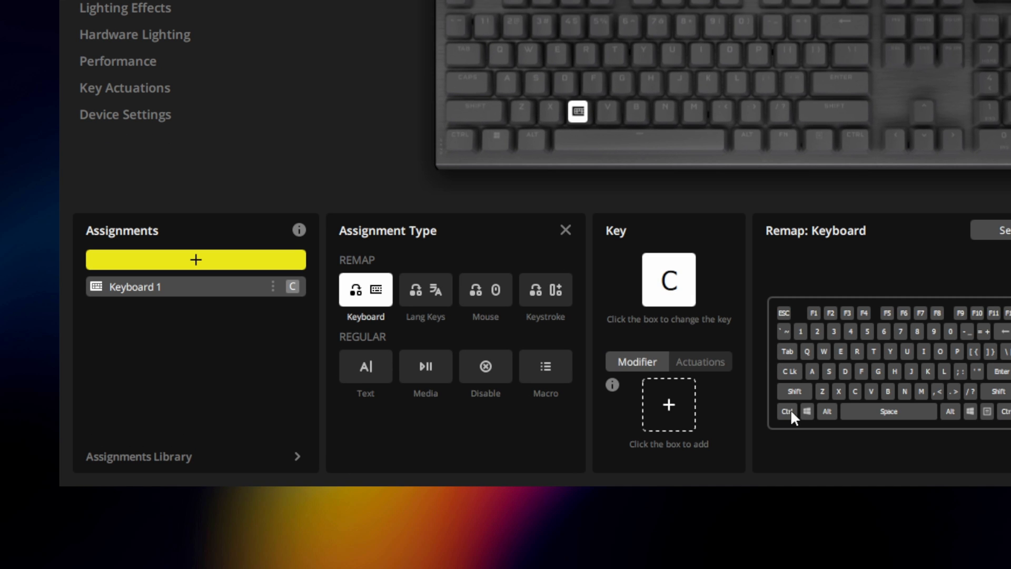
click(66, 94)
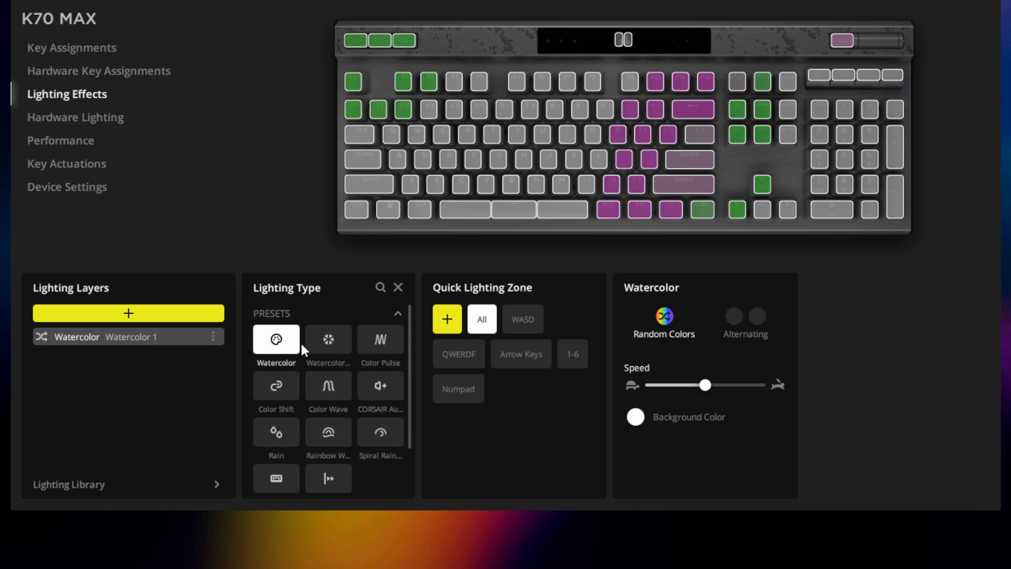
- Create quick lighting zone 'Zone 1' from the top row of keys
click(446, 319)
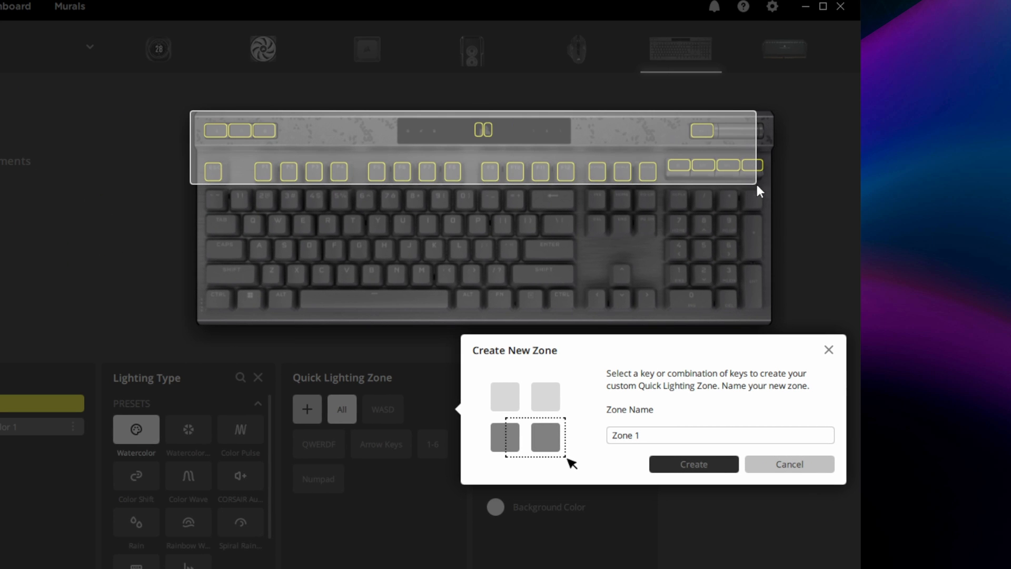
click(693, 463)
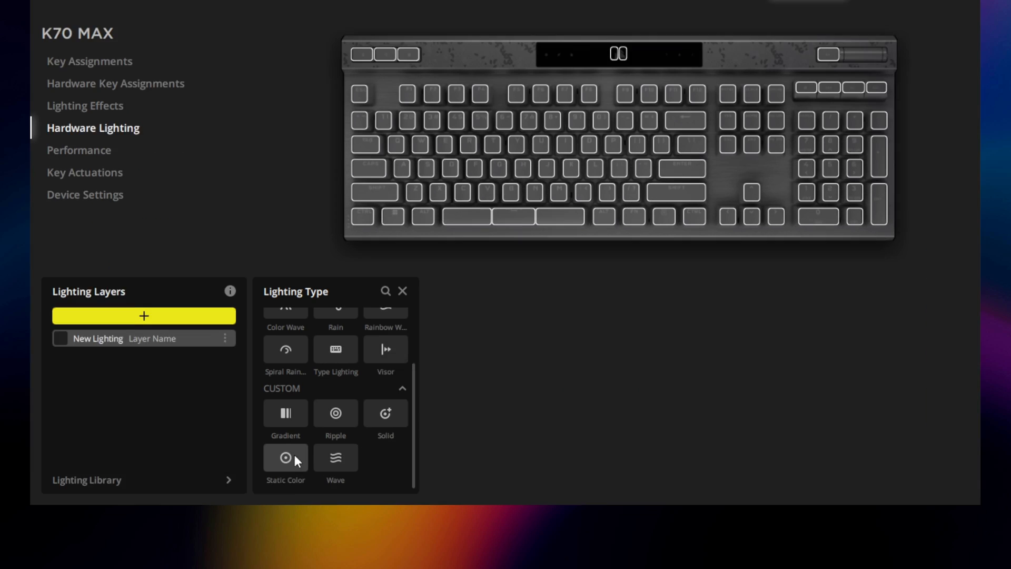
- Make the hardware lighting layer a Static Color and pick its colour from the swatch
click(285, 457)
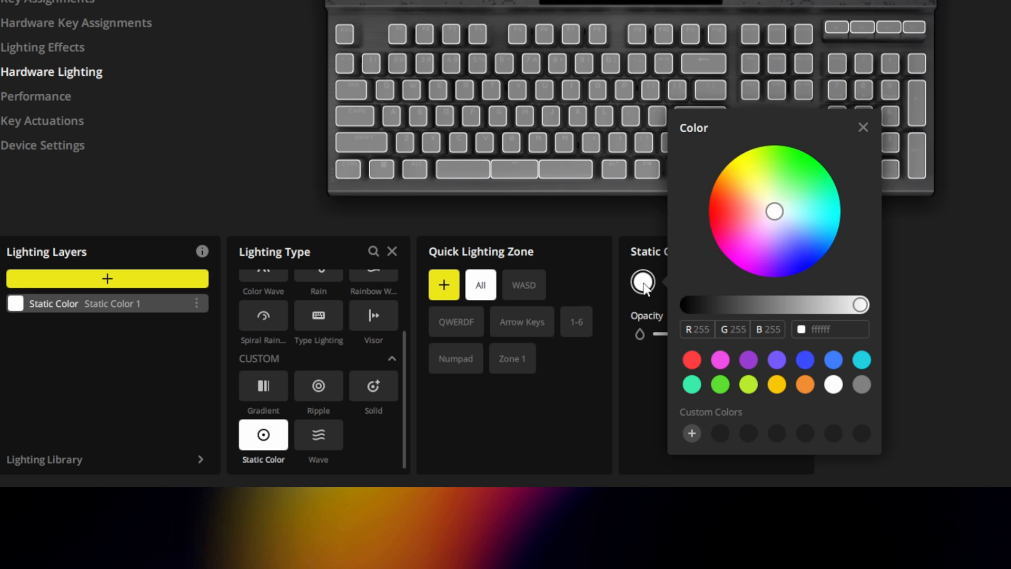
click(819, 192)
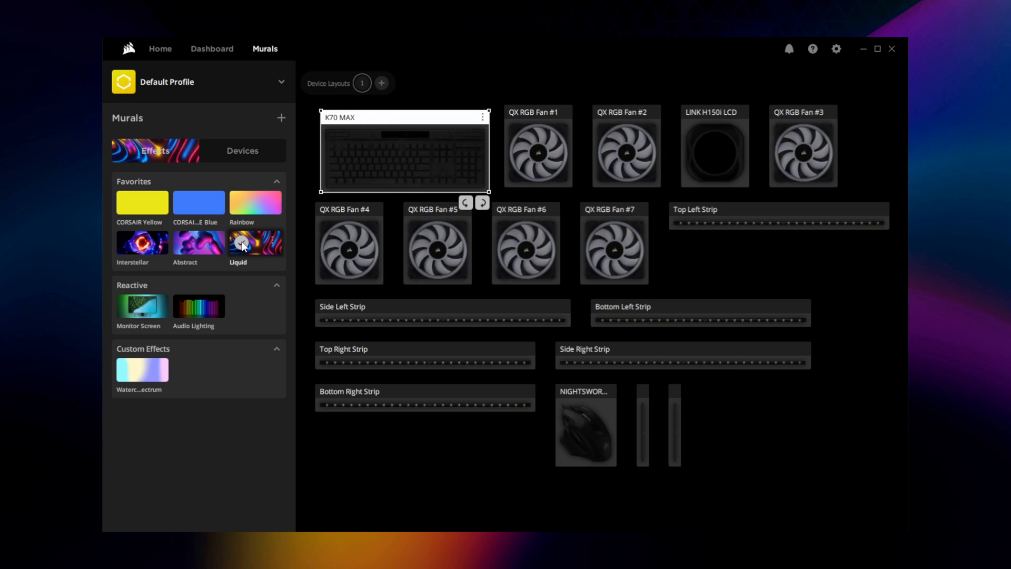
- Apply the Liquid effect from Favorites to the device mural
click(142, 369)
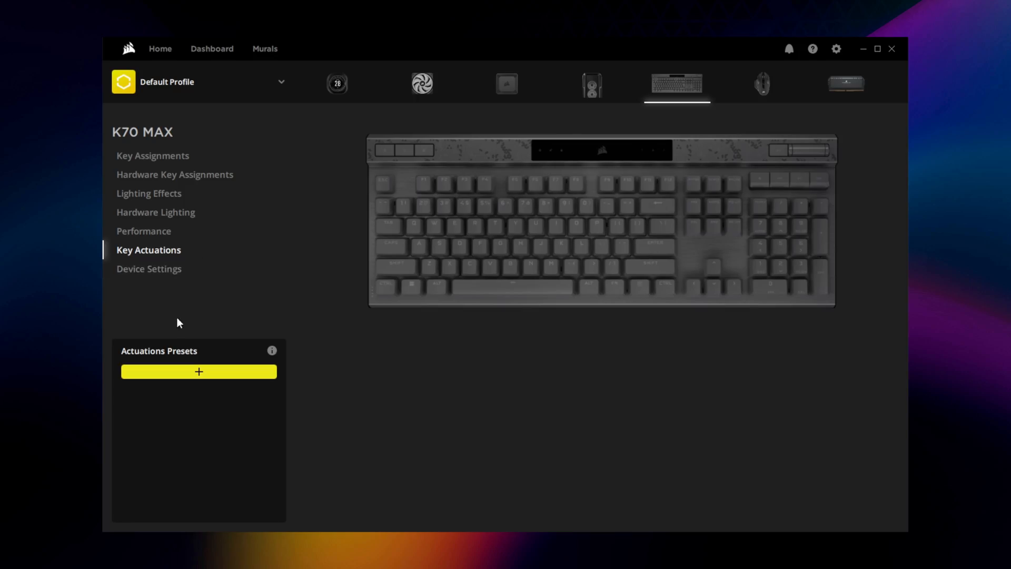
- Create Actuation Preset 1 and settle its primary actuation point at 1.8 mm
click(198, 371)
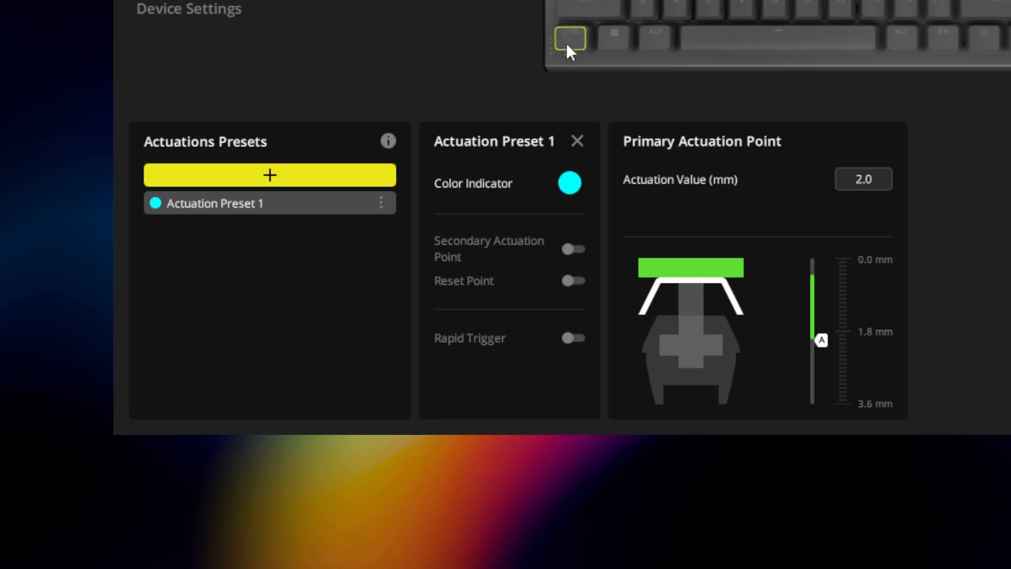
drag(821, 339, 821, 348)
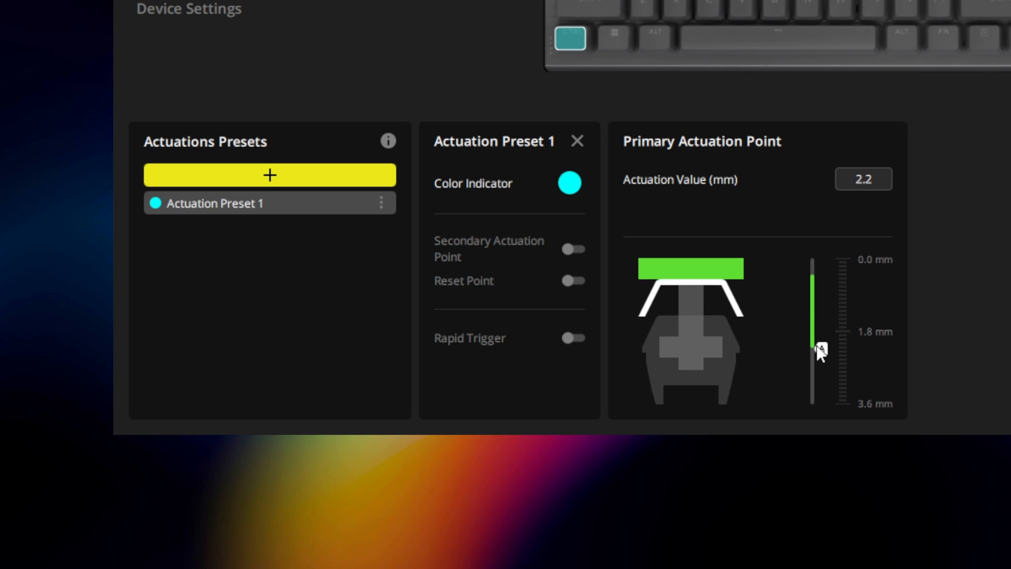
drag(819, 351, 820, 364)
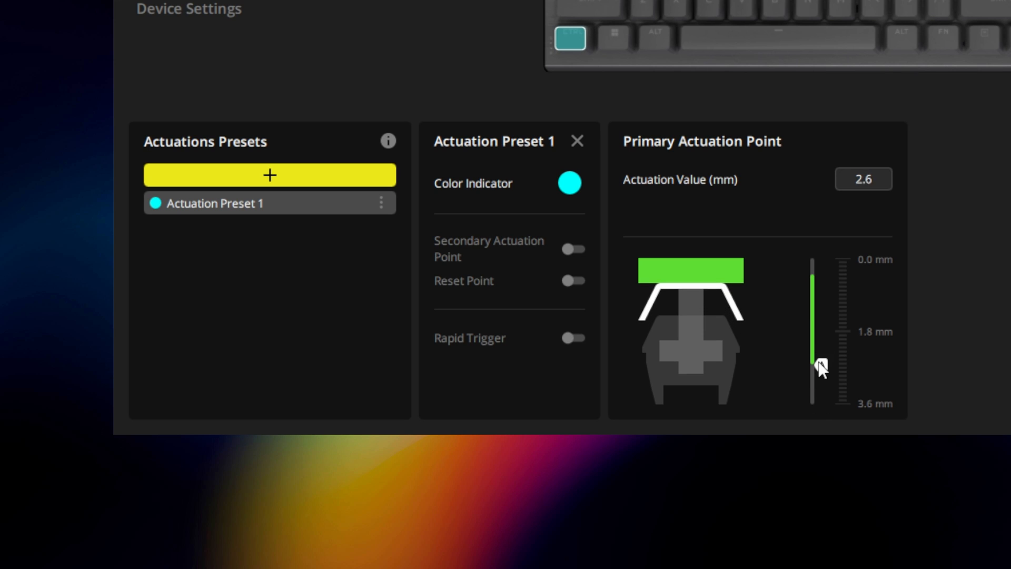
drag(821, 368, 821, 335)
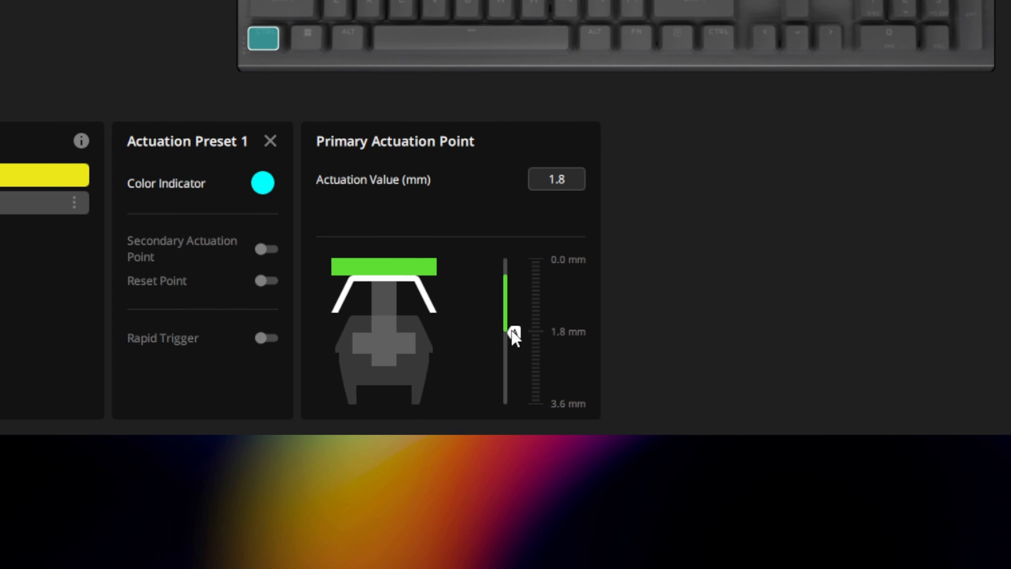
- Enable a secondary actuation point near 3.6 mm and start a Secondary assignment for it
click(264, 249)
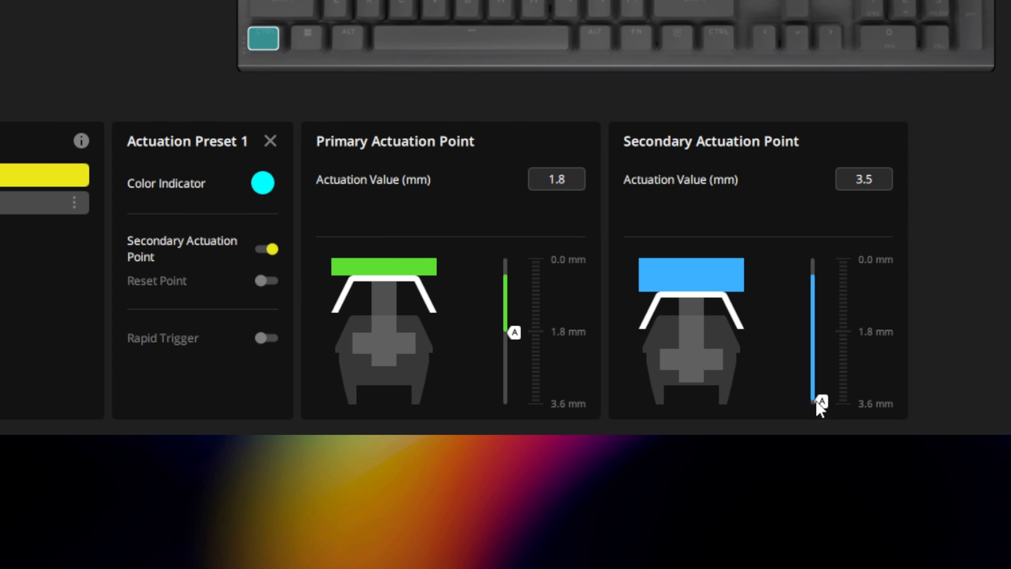
drag(818, 400, 819, 377)
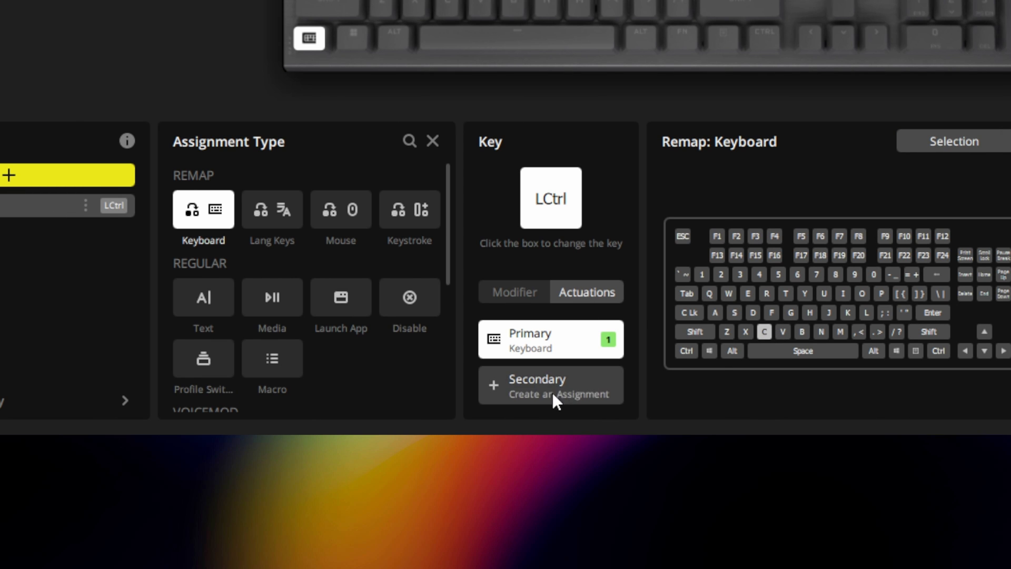
click(549, 385)
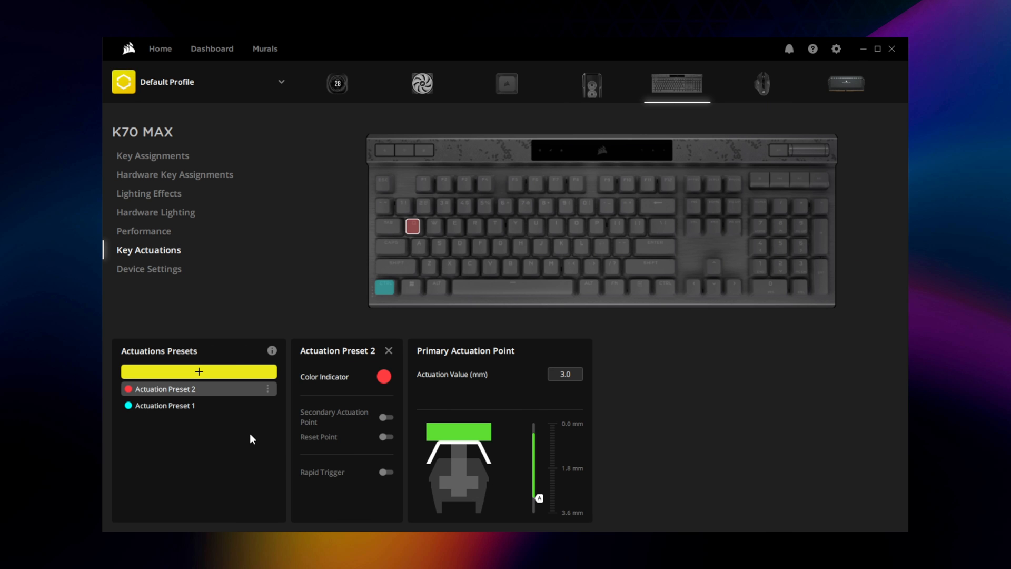
mouse_move(340, 448)
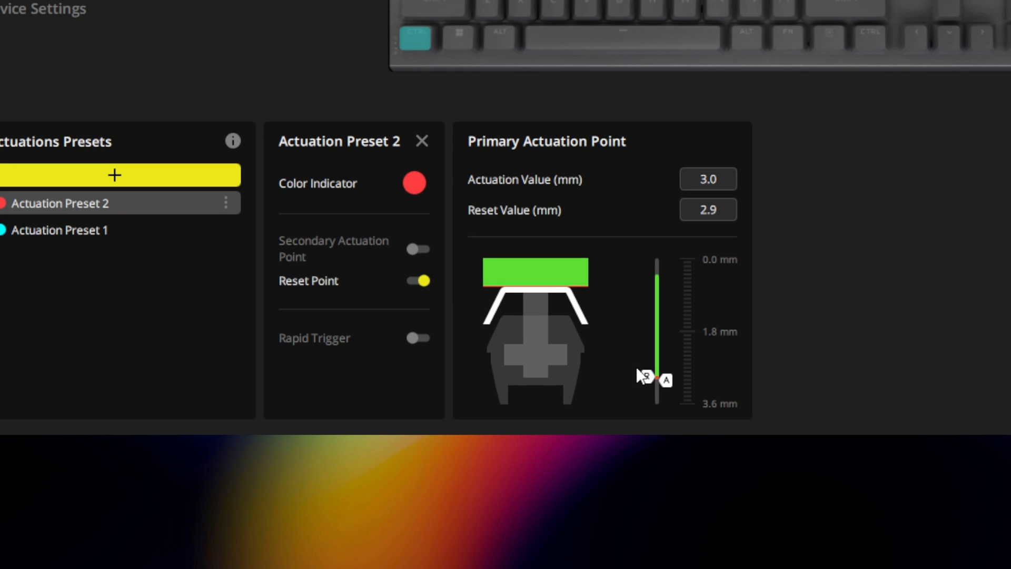
- Adjust Actuation Preset 2's reset point marker to 2.9 mm
click(417, 337)
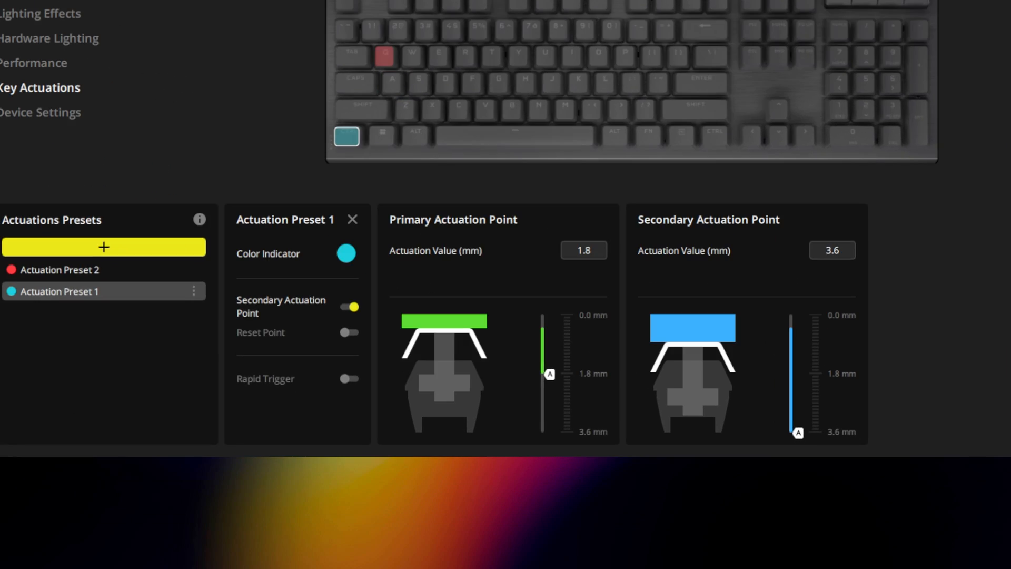
- Set Actuation Preset 1's colour indicator to pink
click(346, 253)
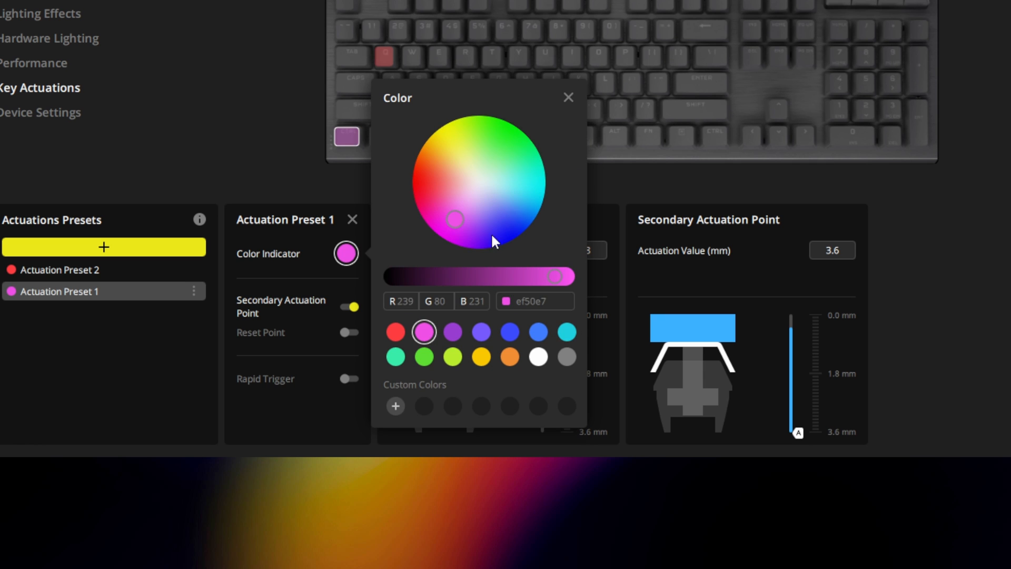
click(143, 231)
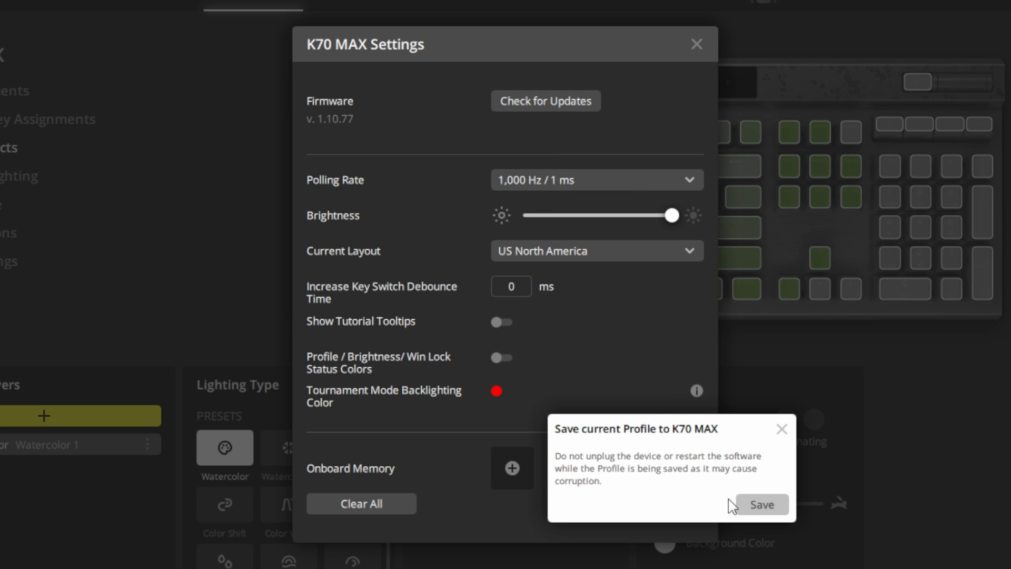
- Confirm saving the Default Profile to the K70 MAX onboard memory slot 1
click(761, 505)
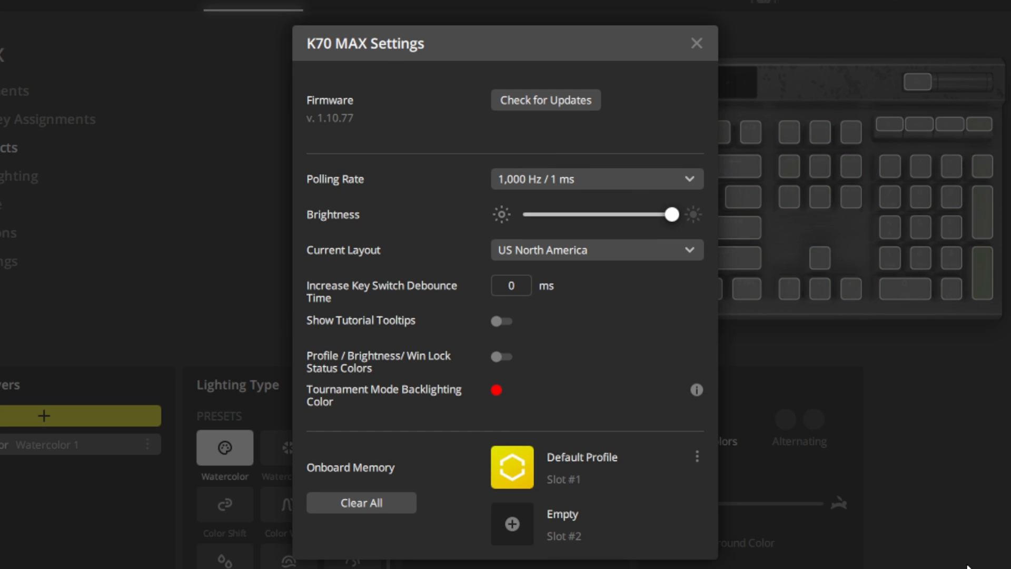